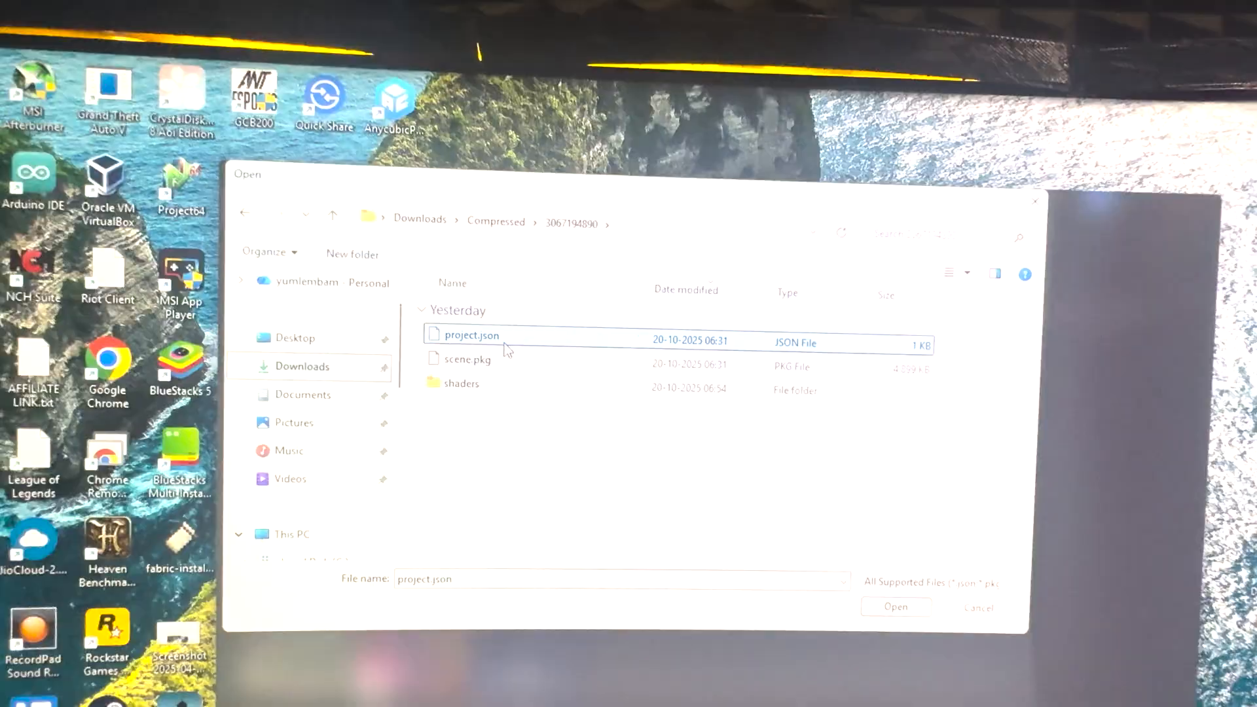
# Import the downloaded wallpaper's project.json from Downloads > Compressed and apply it.
pyautogui.click(896, 607)
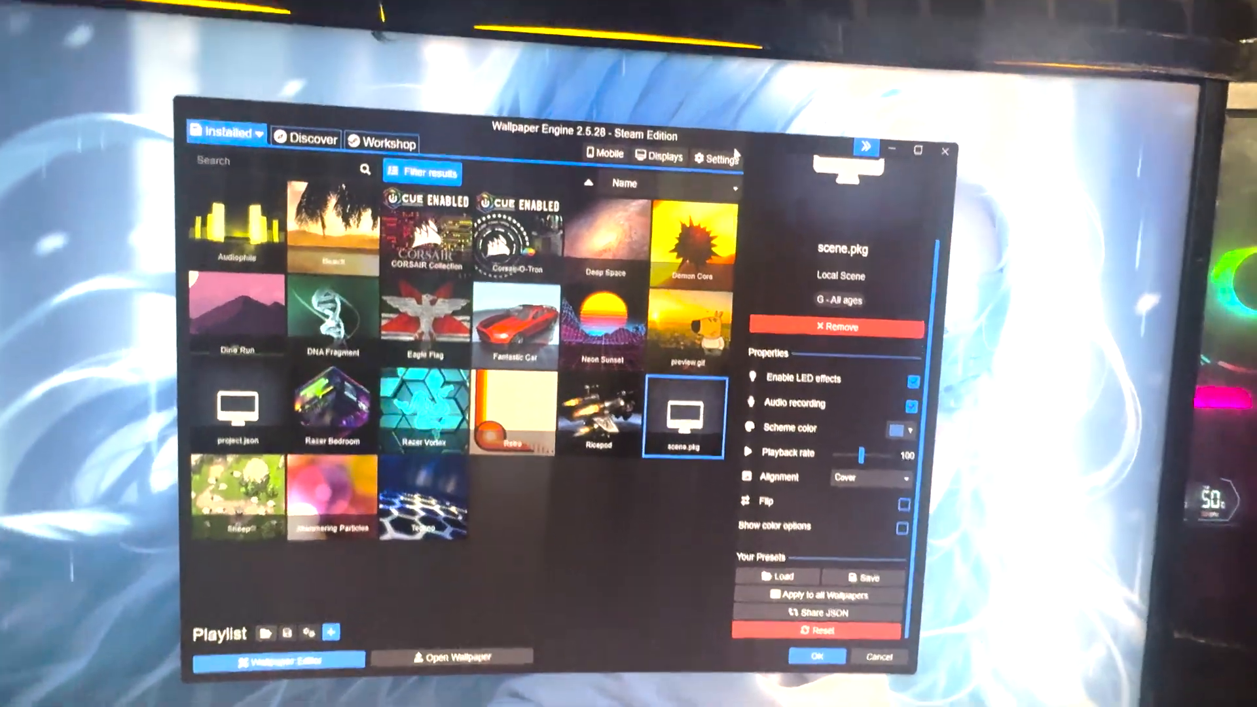
# Enable 'Override lockscreen image' in General settings and save with OK.
pyautogui.click(711, 157)
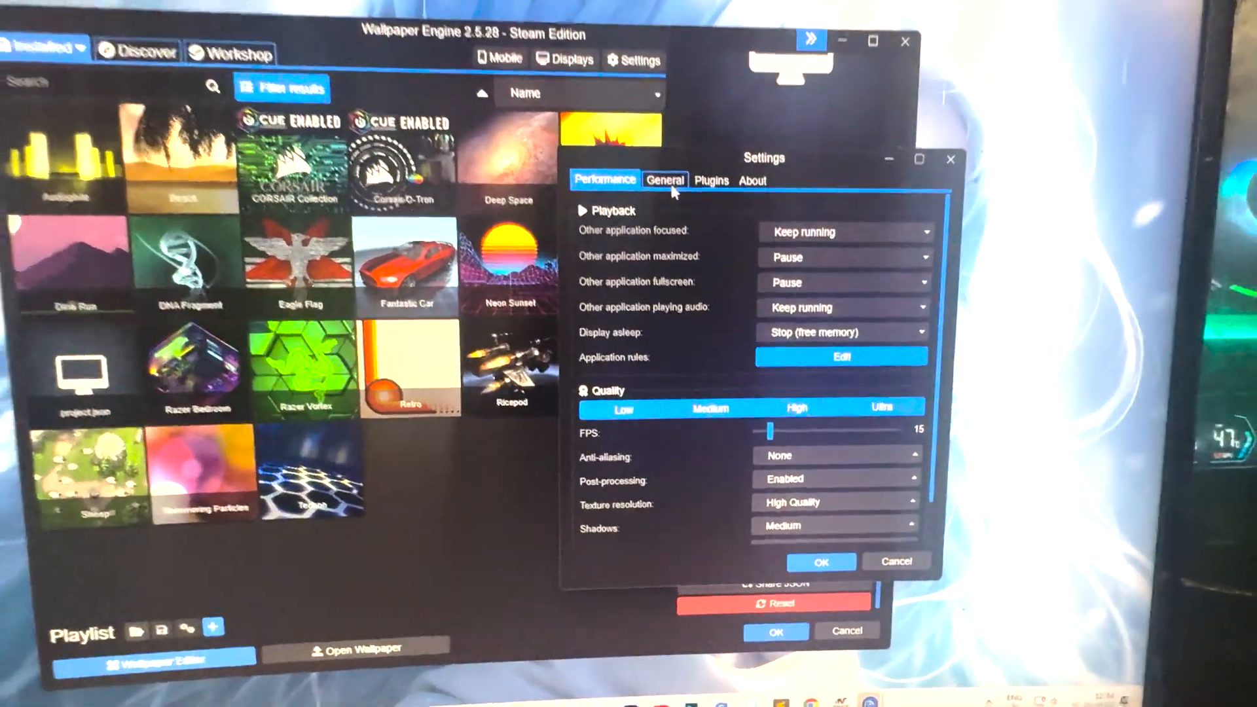
pyautogui.click(664, 180)
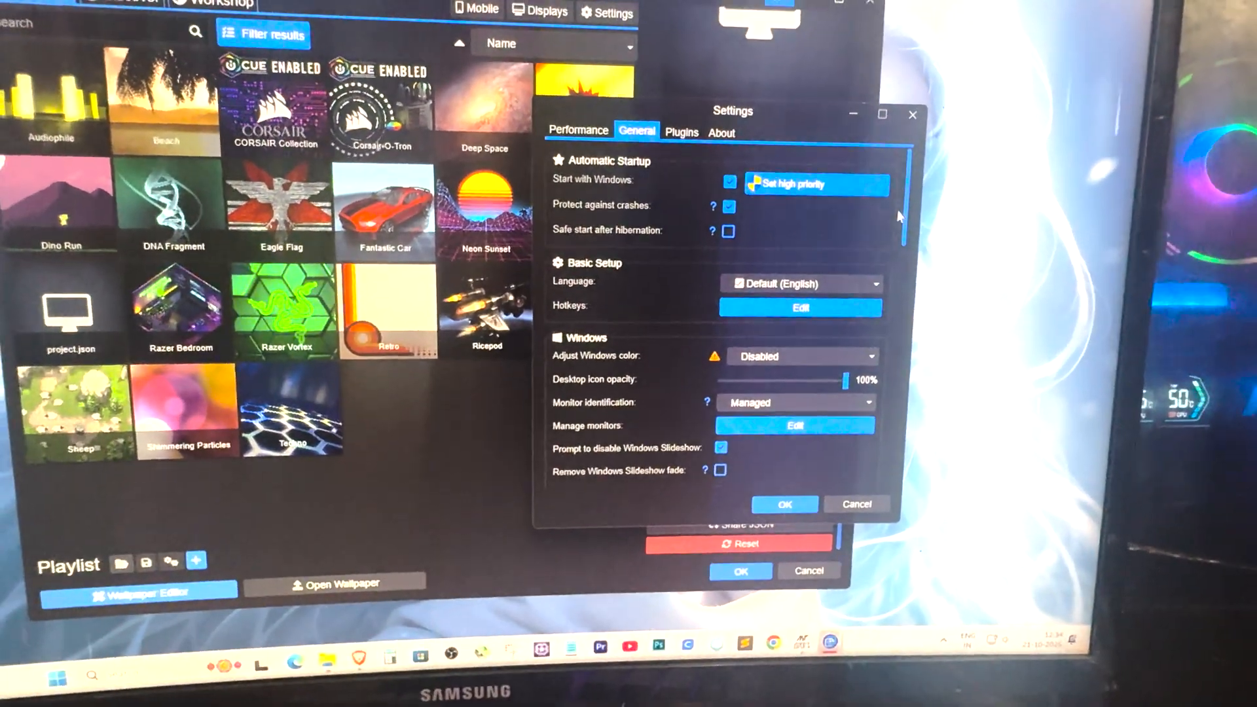
pyautogui.scroll(-3)
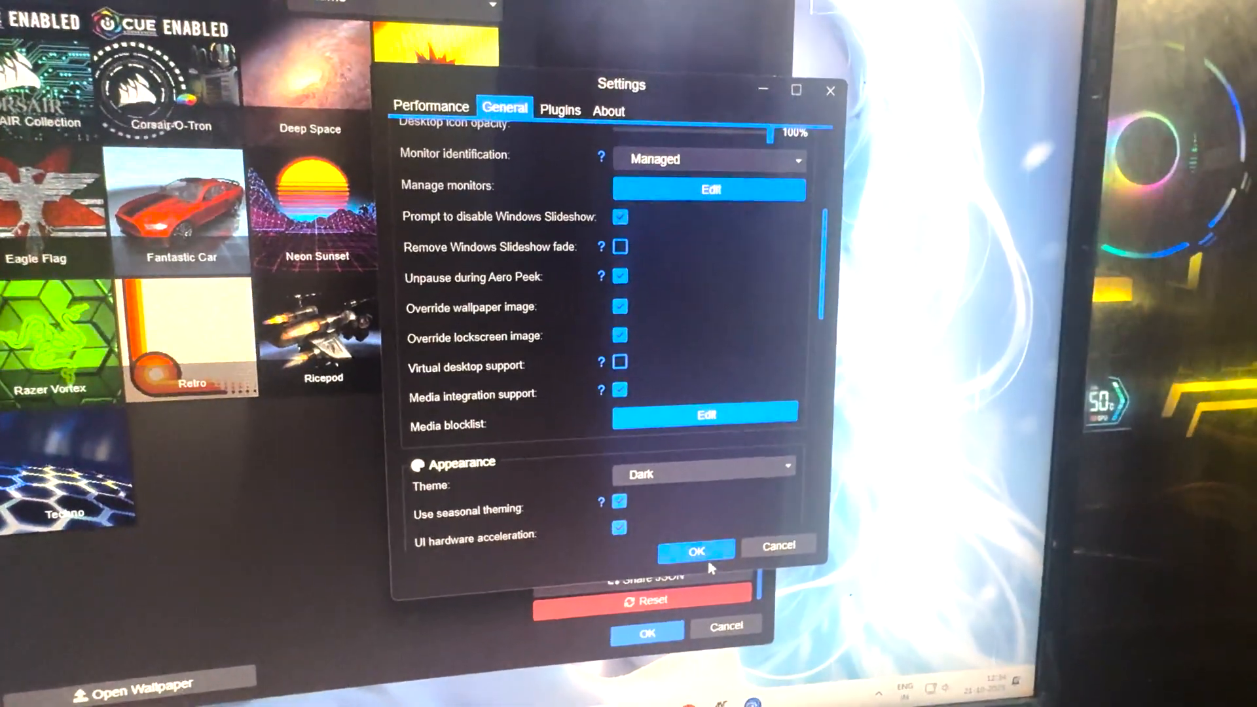
pyautogui.click(697, 549)
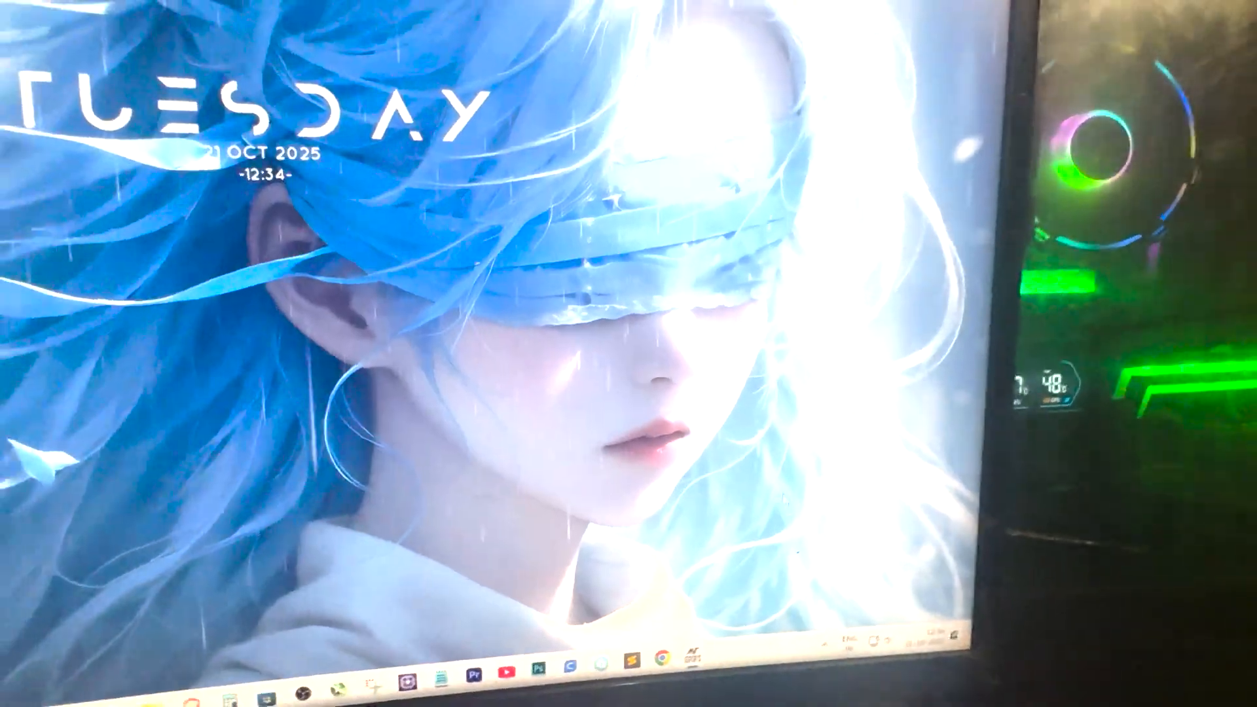